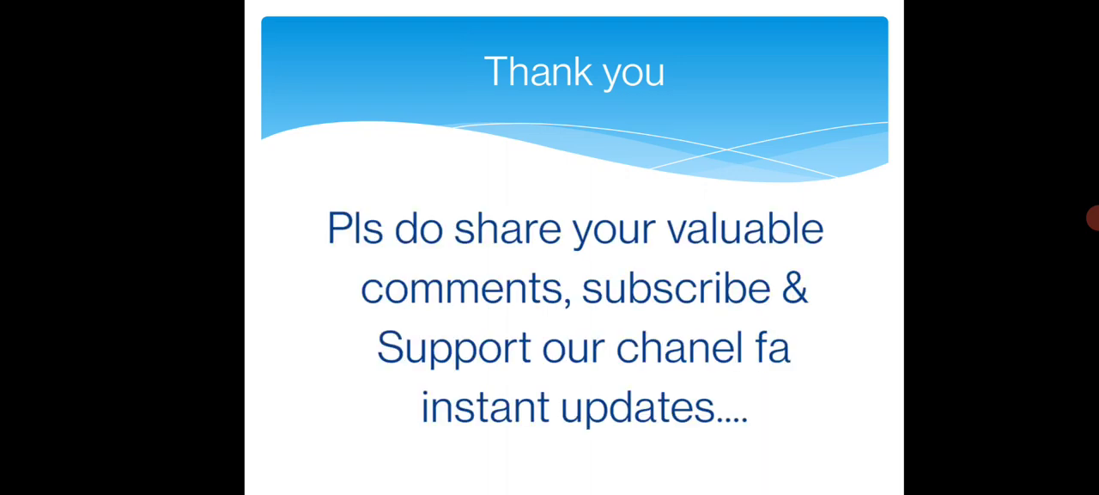
pyautogui.scroll(-3)
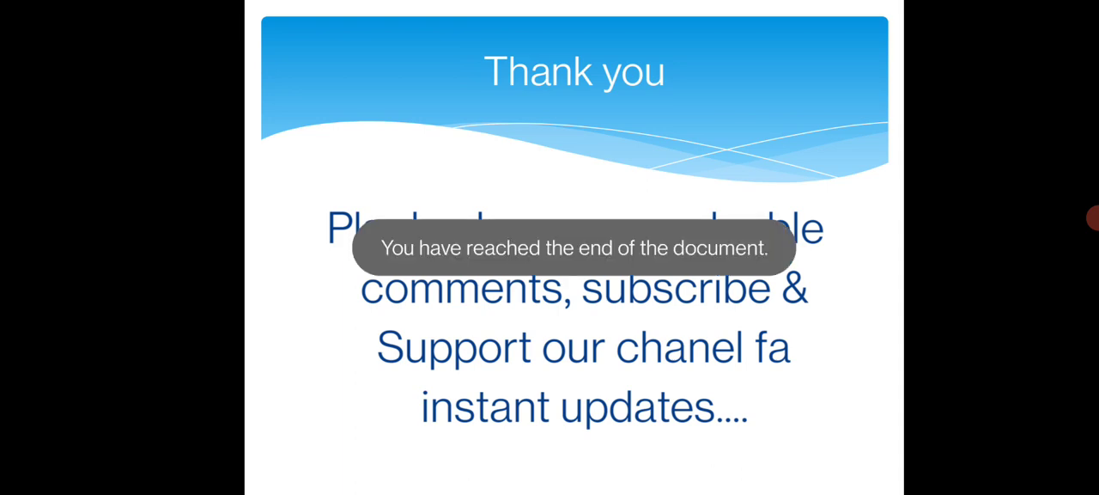